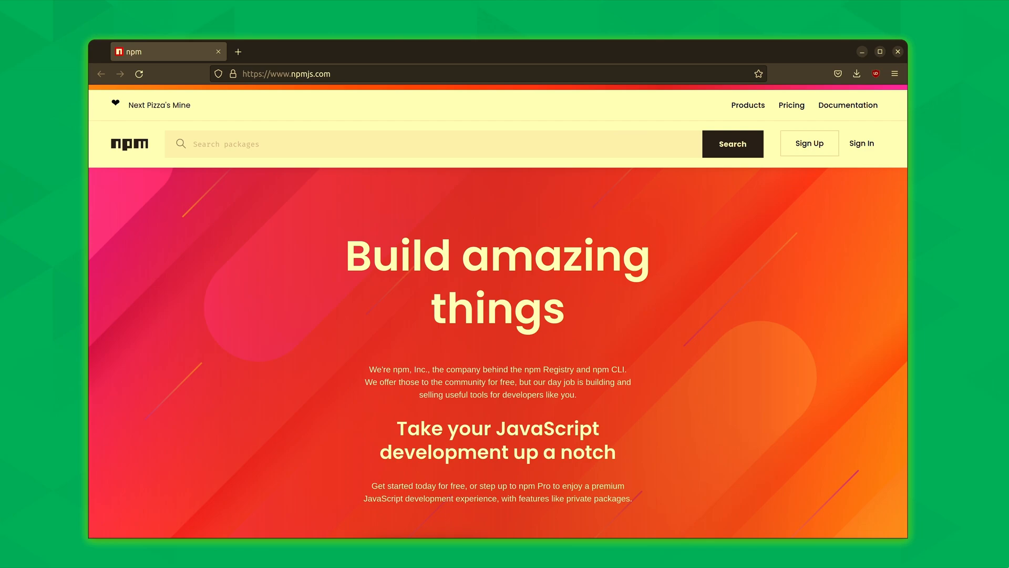
Search npmjs.com for 'express', open its package page and scroll through the readme
left_click(433, 143)
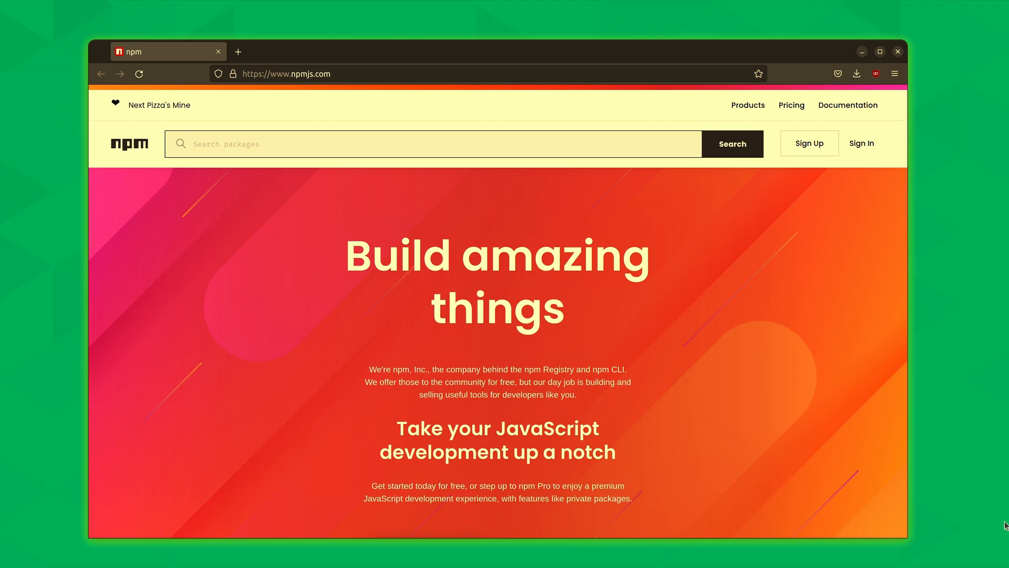
type("express")
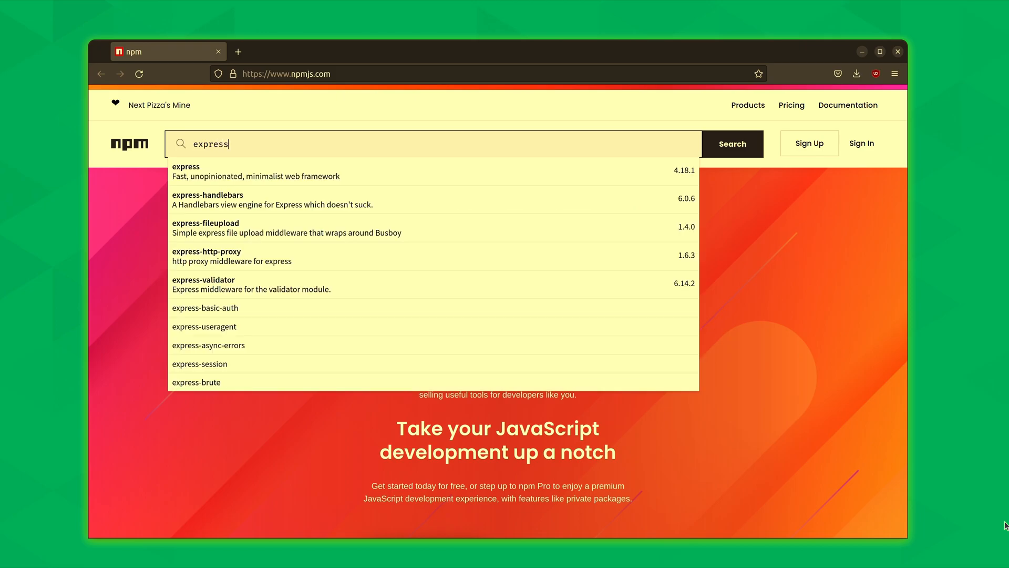
left_click(731, 144)
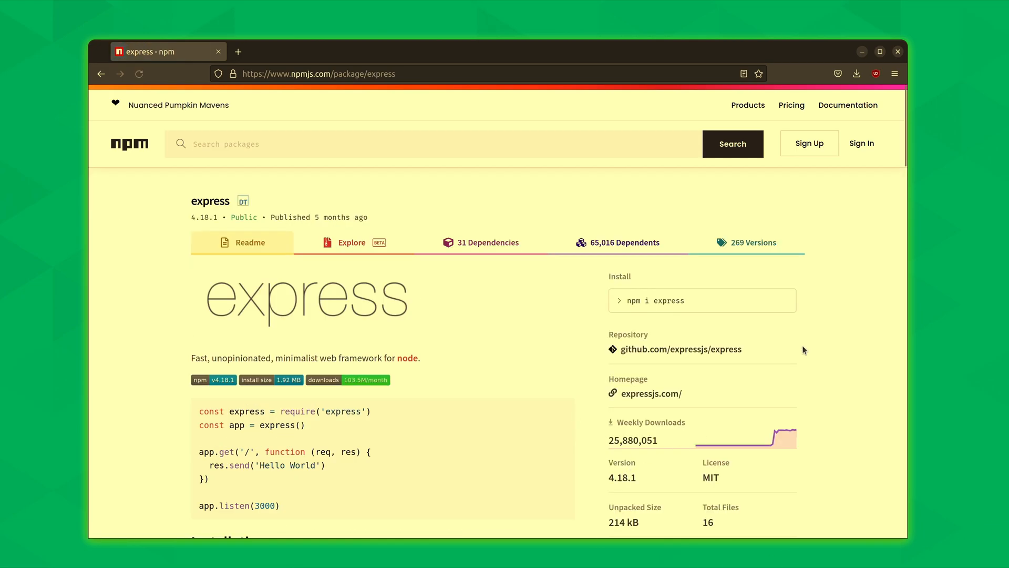
scroll("down", 3)
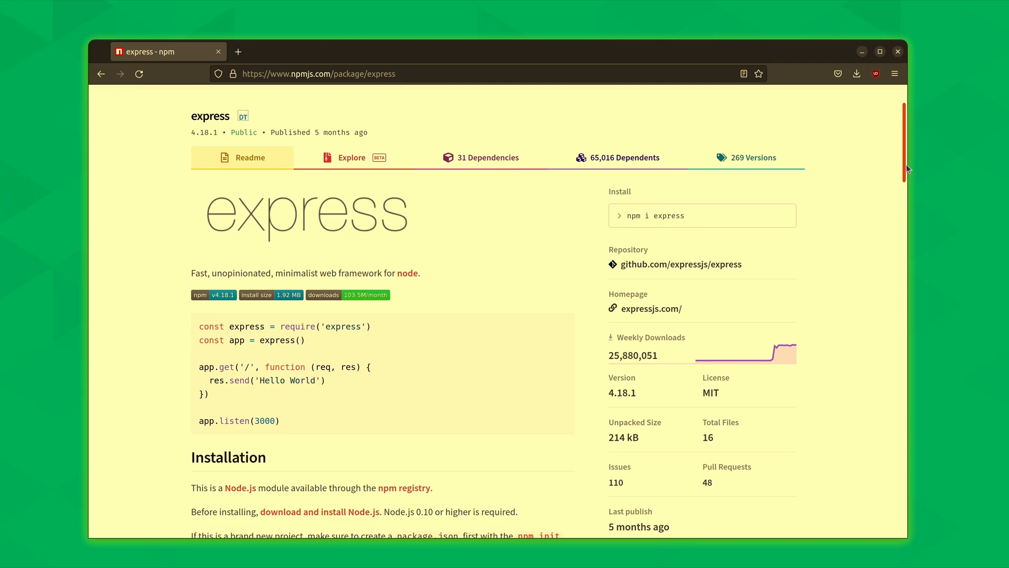
scroll("down", 3)
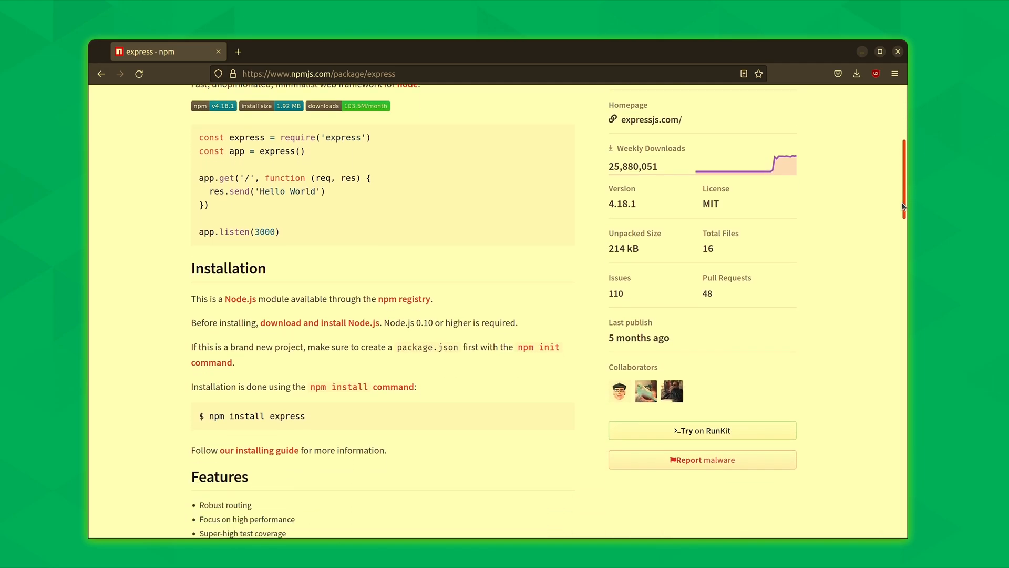
scroll("down", 3)
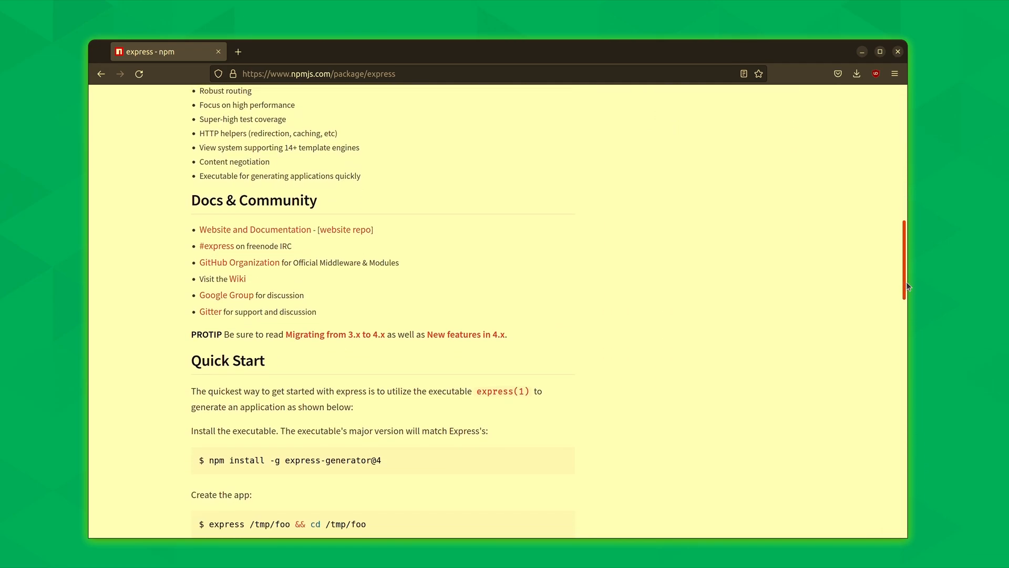
scroll("down", 3)
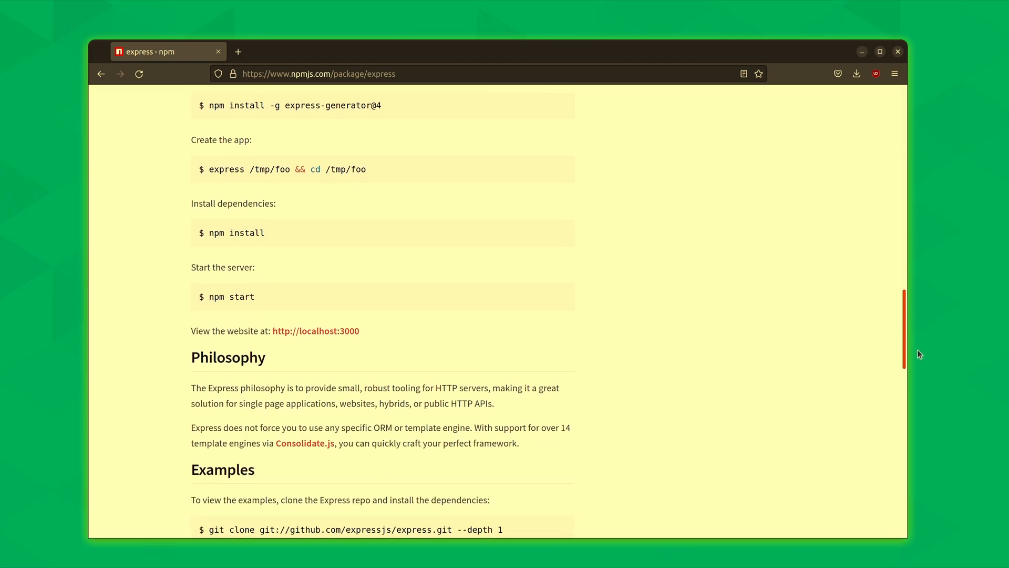
scroll("up", 3)
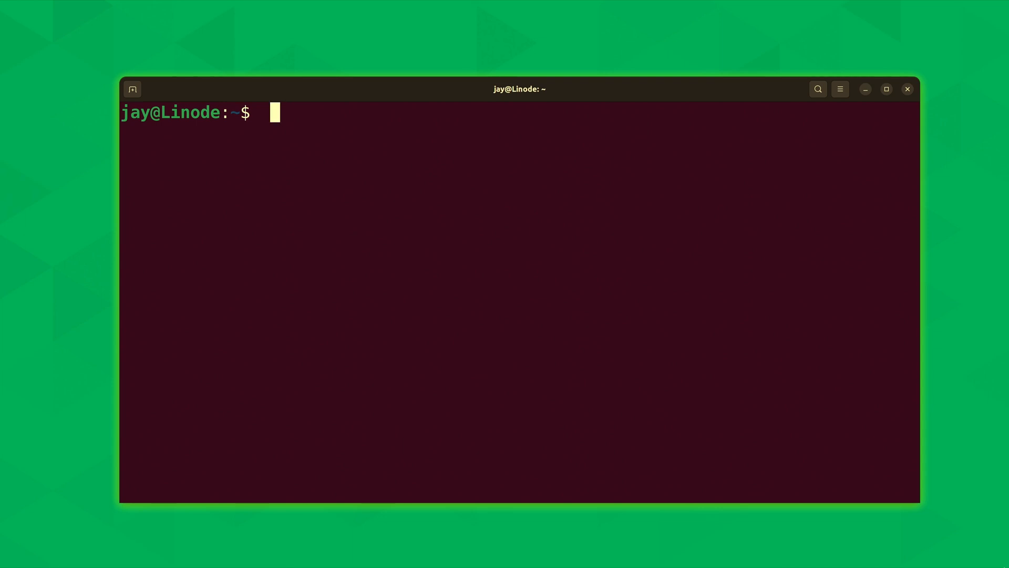
type("curl -o- https://raw.githubusercontent.com/nvm-sh/nvm/v0.37.2/install.sh | bash")
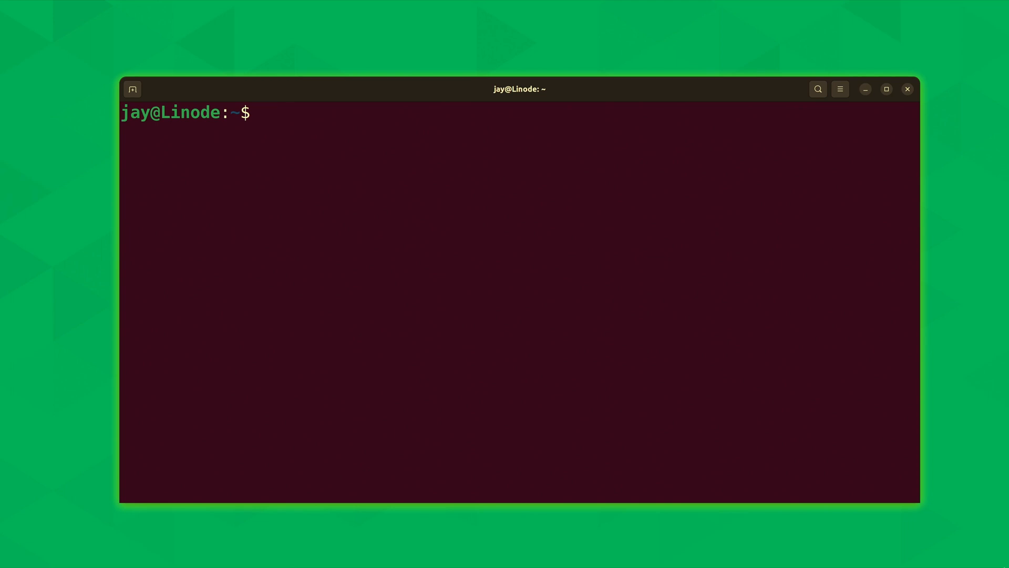
type("ex")
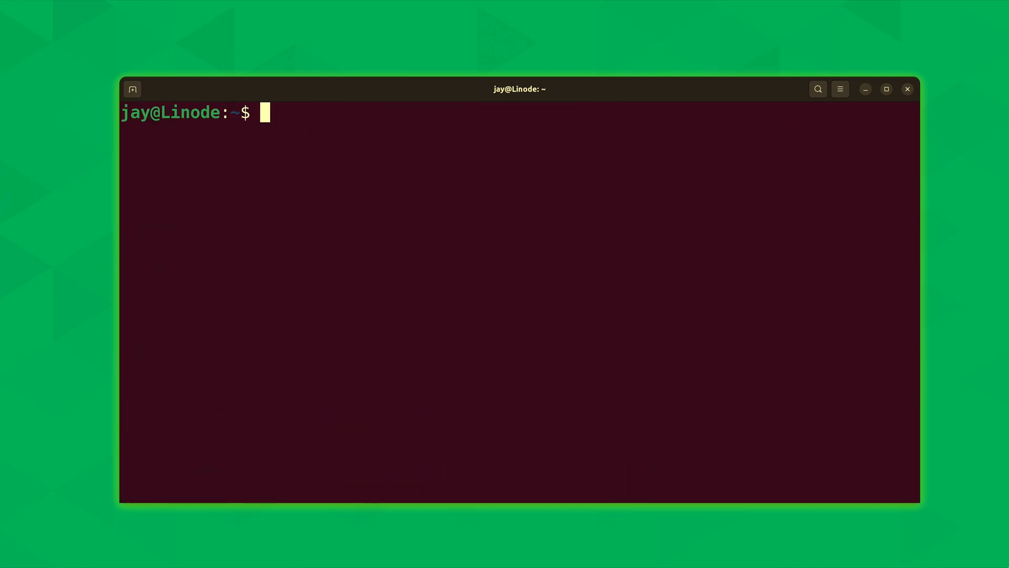
type("command -v")
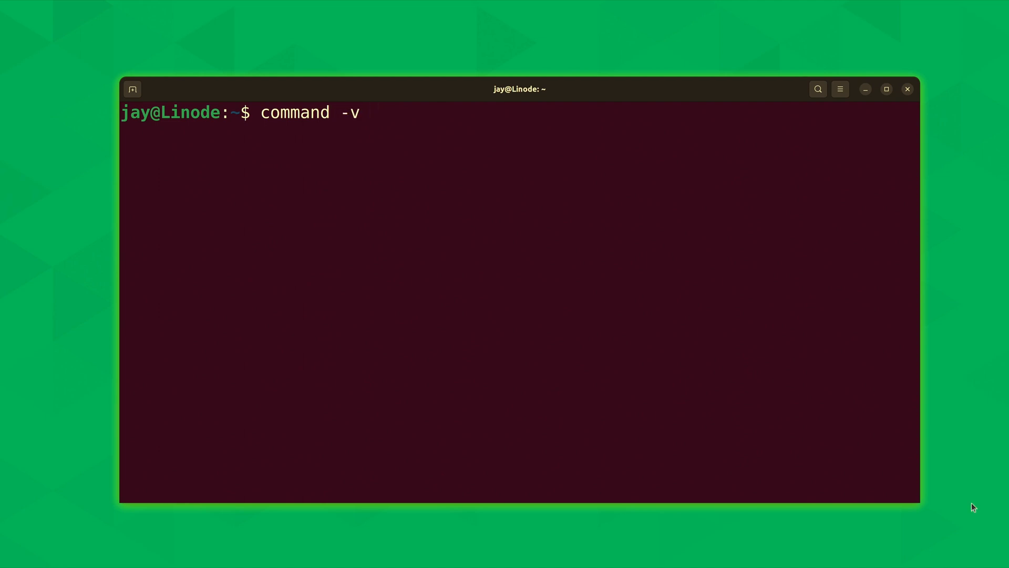
type("nvm")
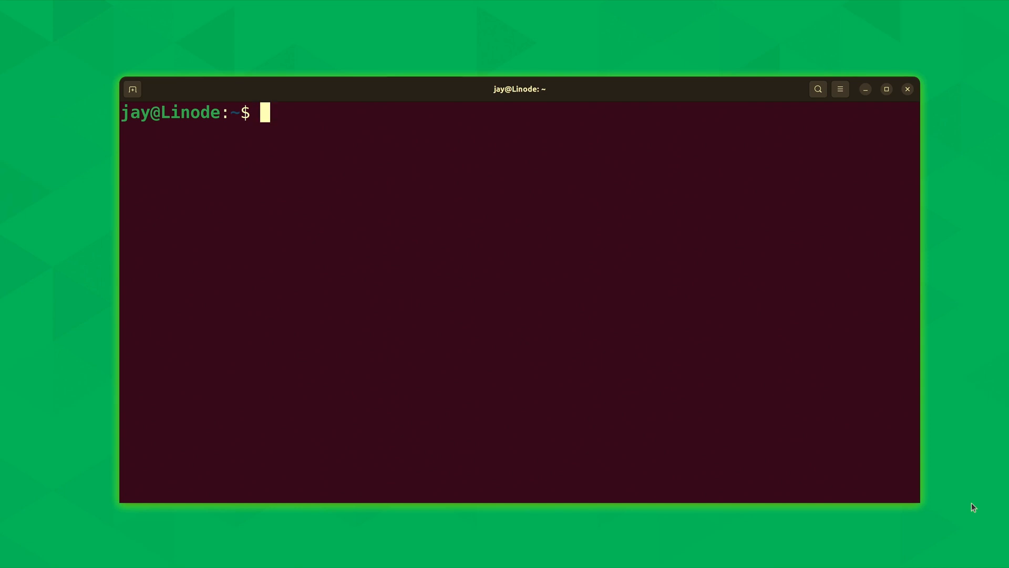
type("n")
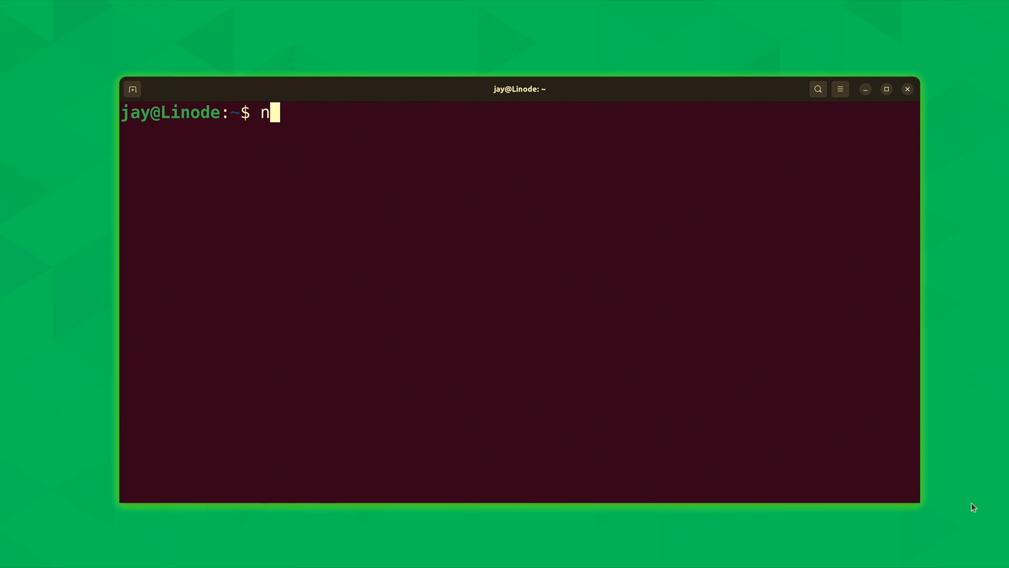
type("vm install")
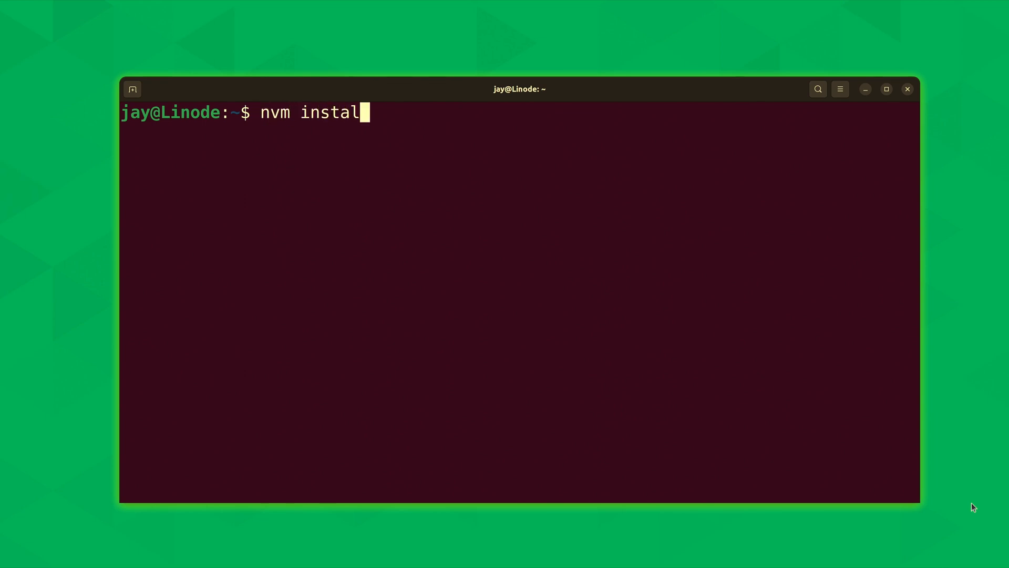
type("l")
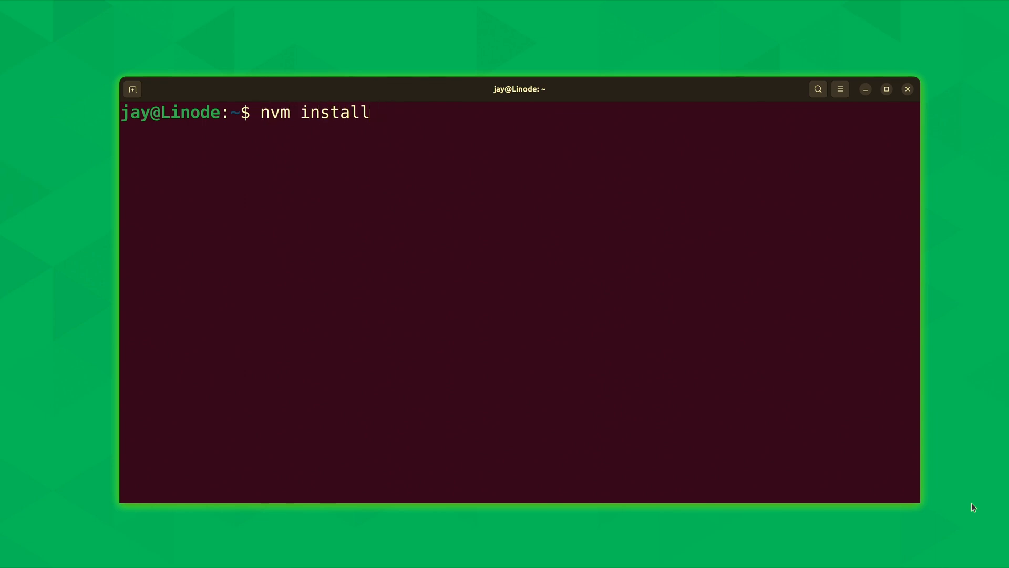
type("node")
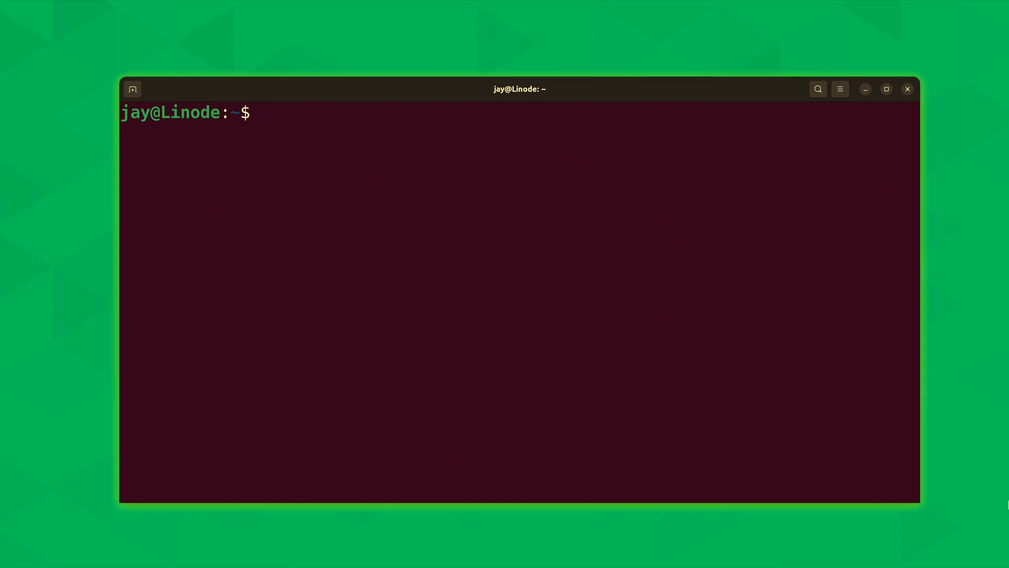
type("npm")
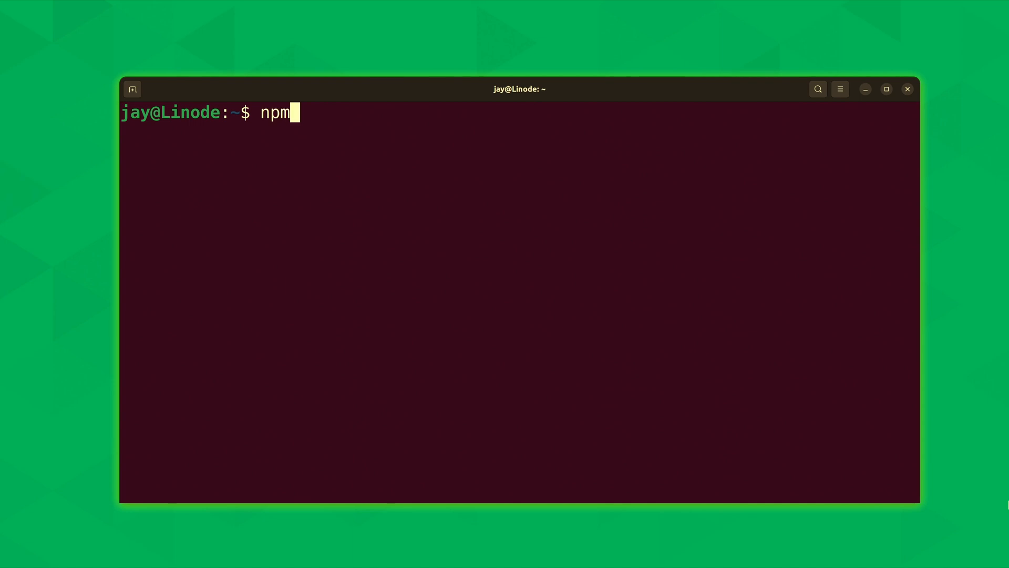
type("-v")
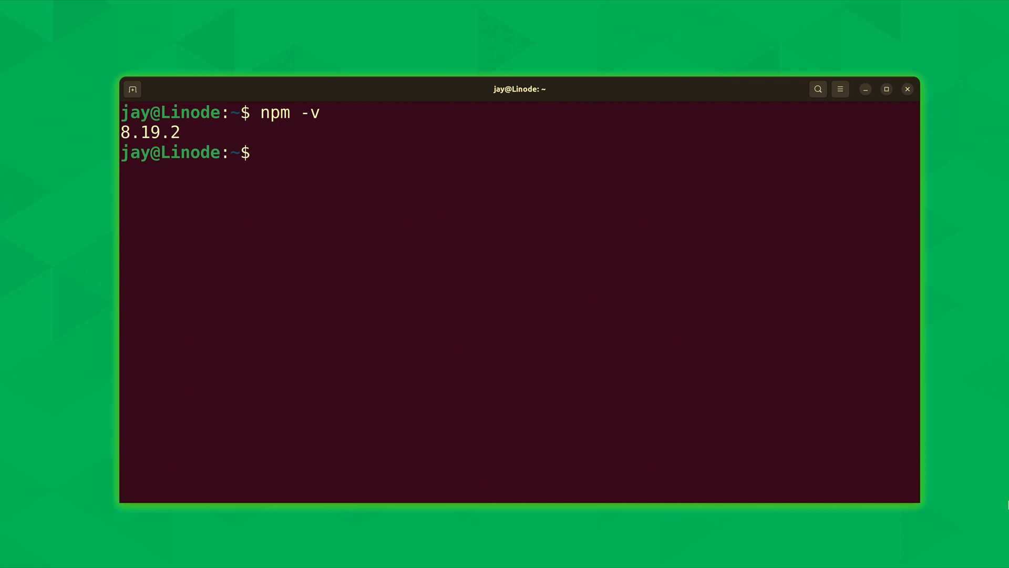
type("nvm install node")
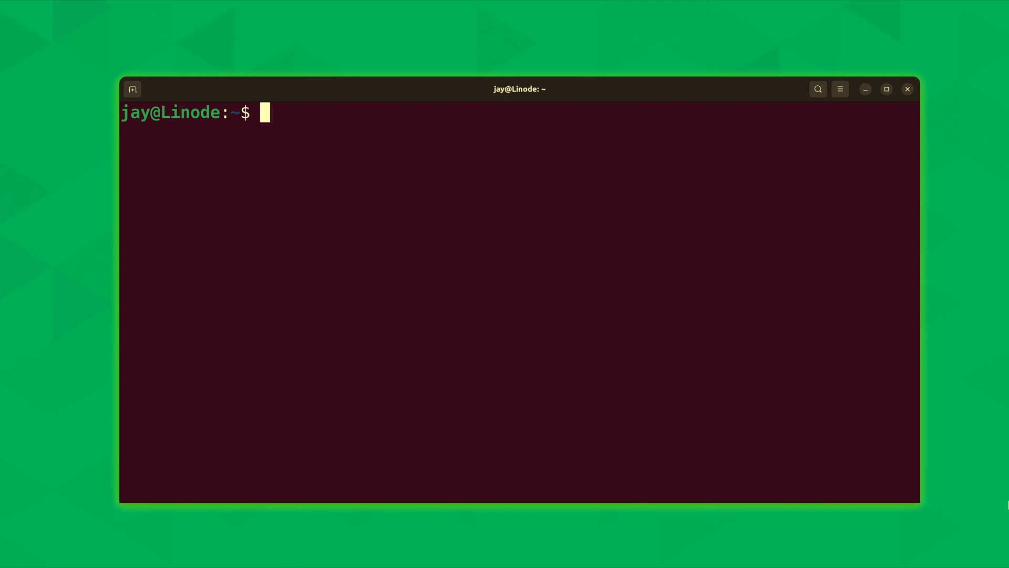
type("n")
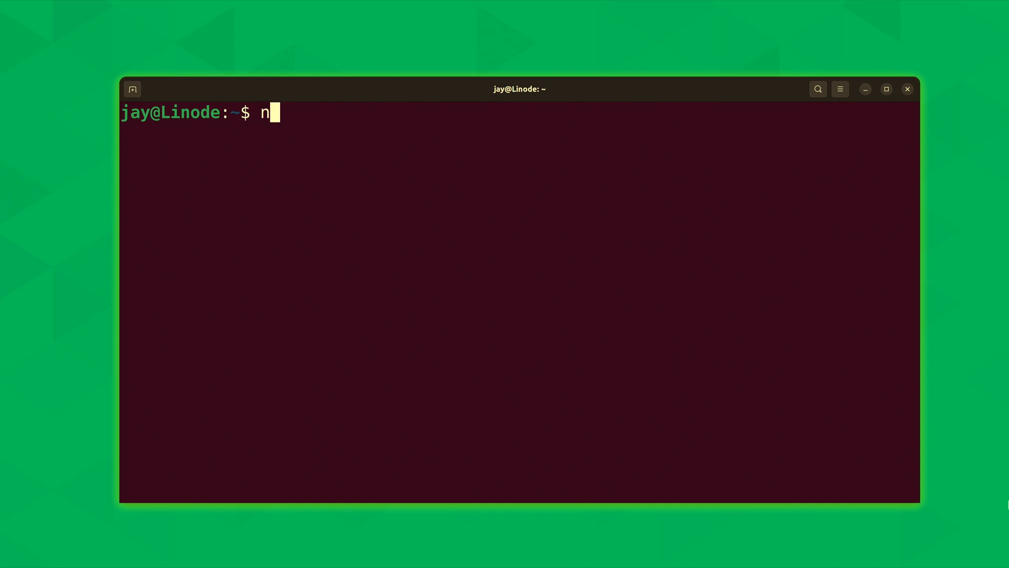
type("vm use node")
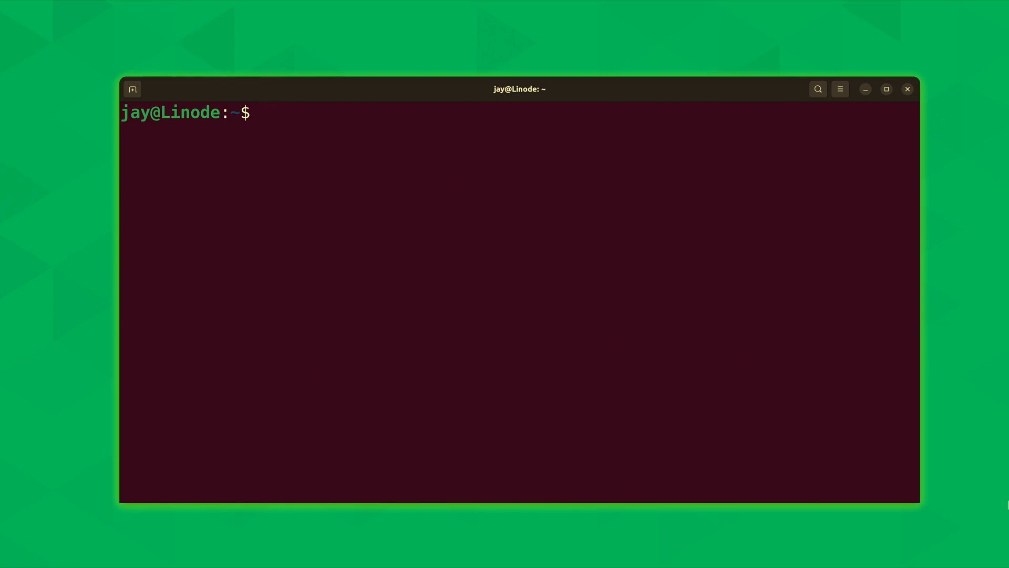
type("mkdir")
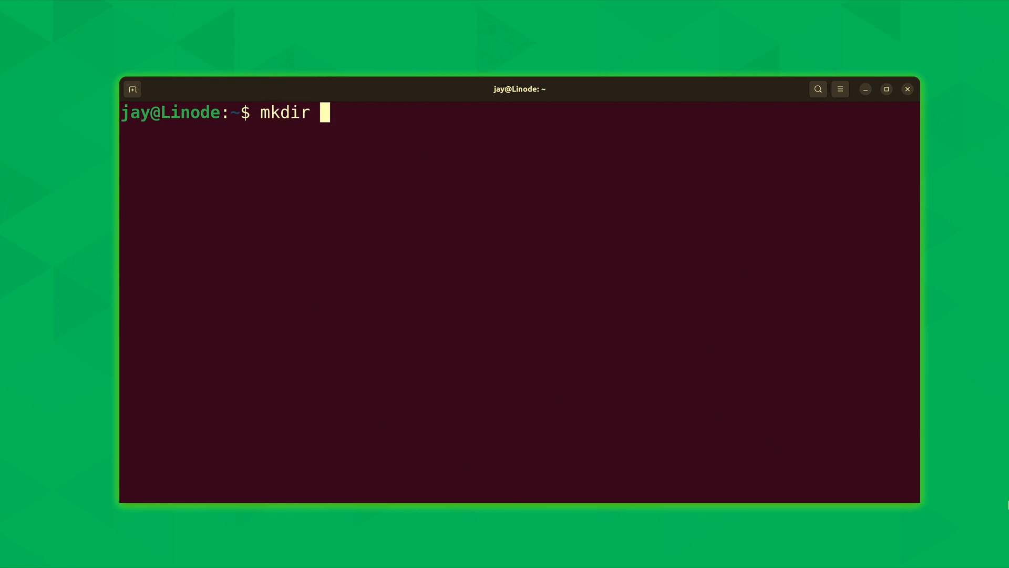
Make an example-app directory in home and cd into it
type("example-app")
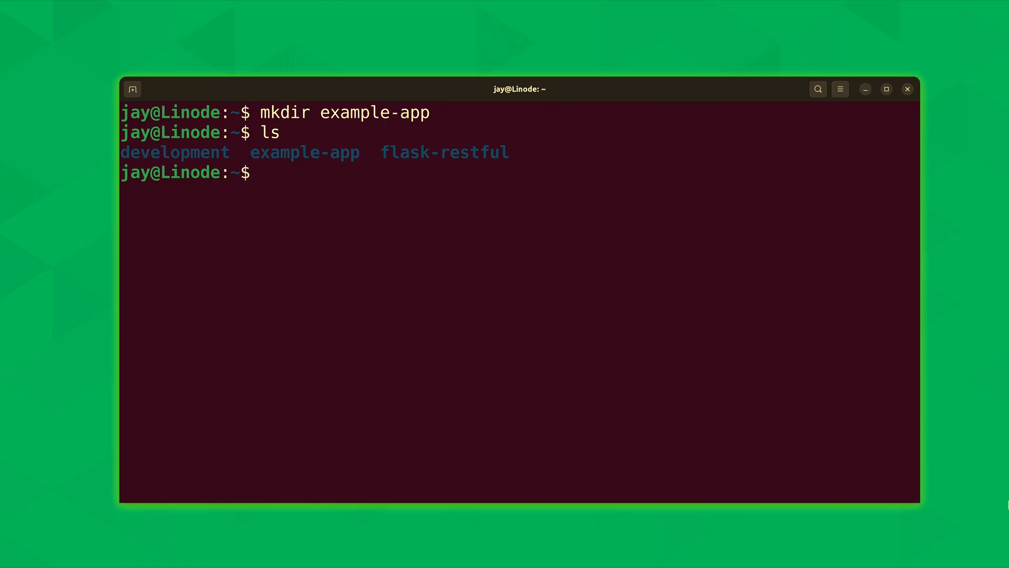
type("cd ex")
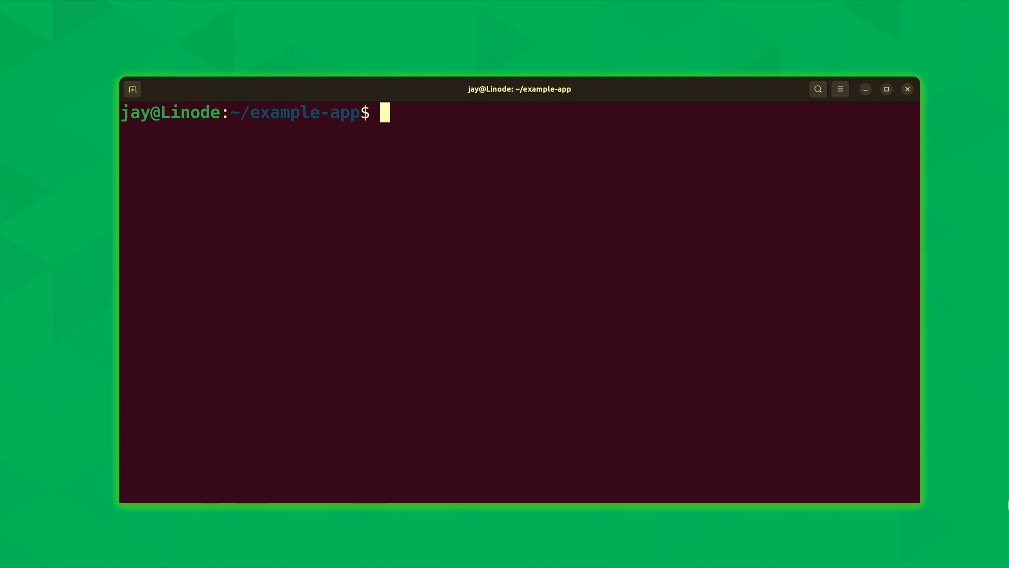
Run npm init with default answers, then list with ls -la to confirm package.json
type("np")
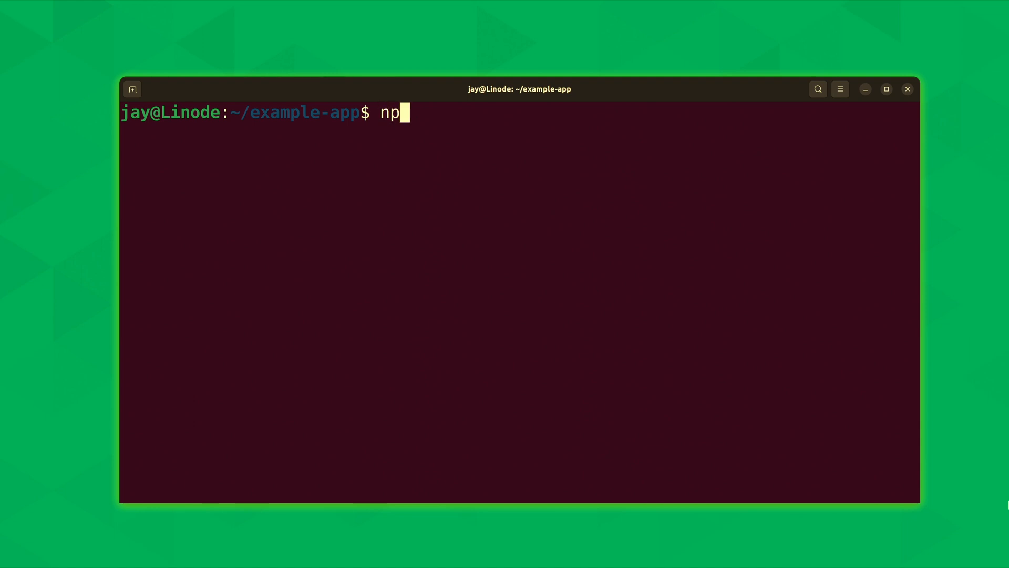
type("m init")
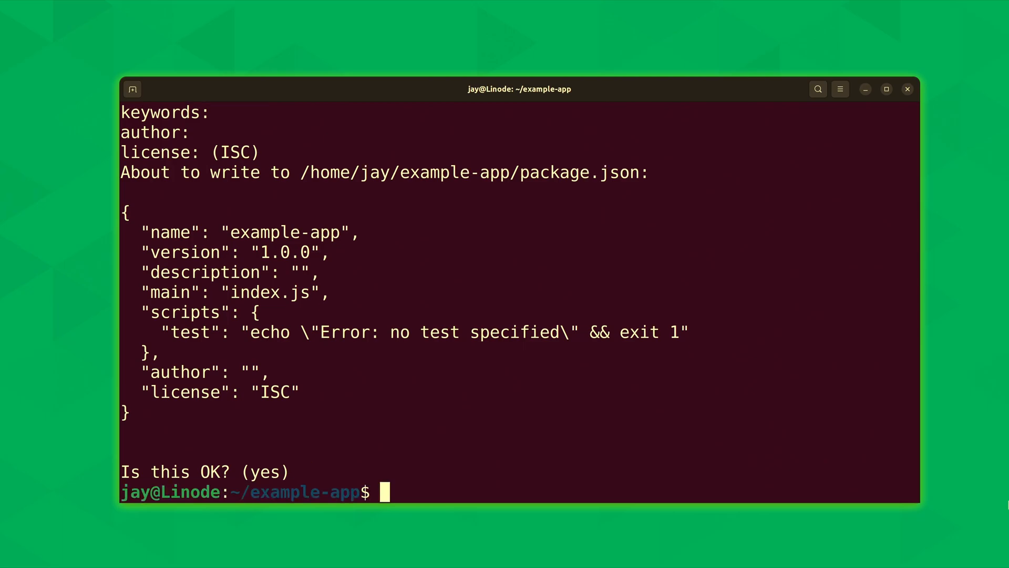
type("ls -la")
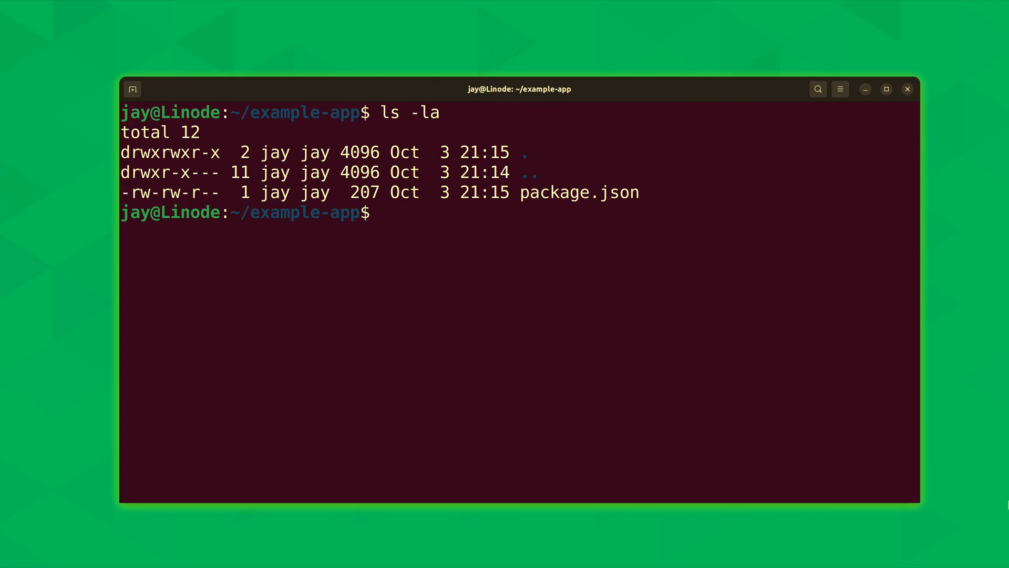
View package.json with cat, then clear the terminal screen
type("ca")
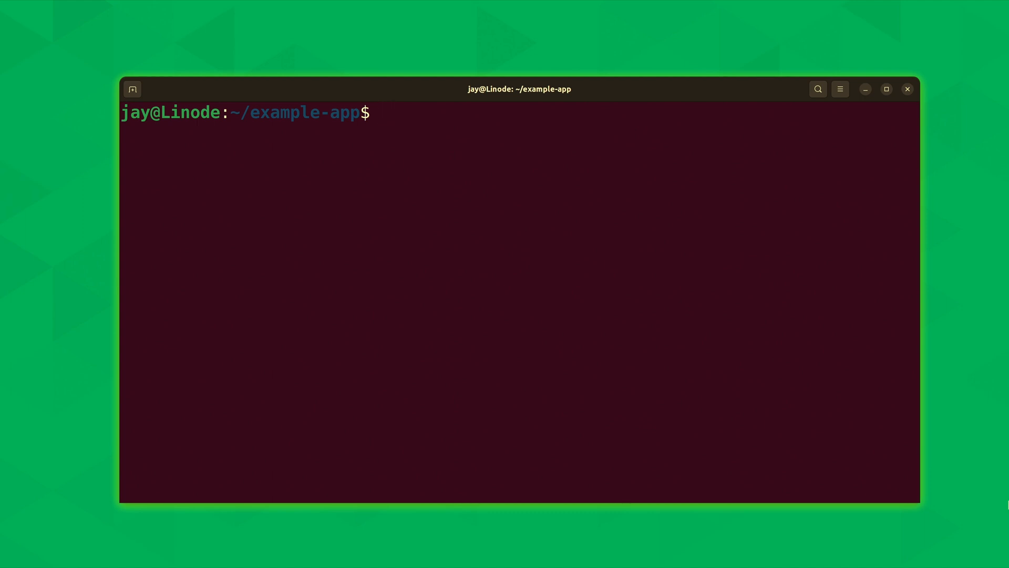
type("npm")
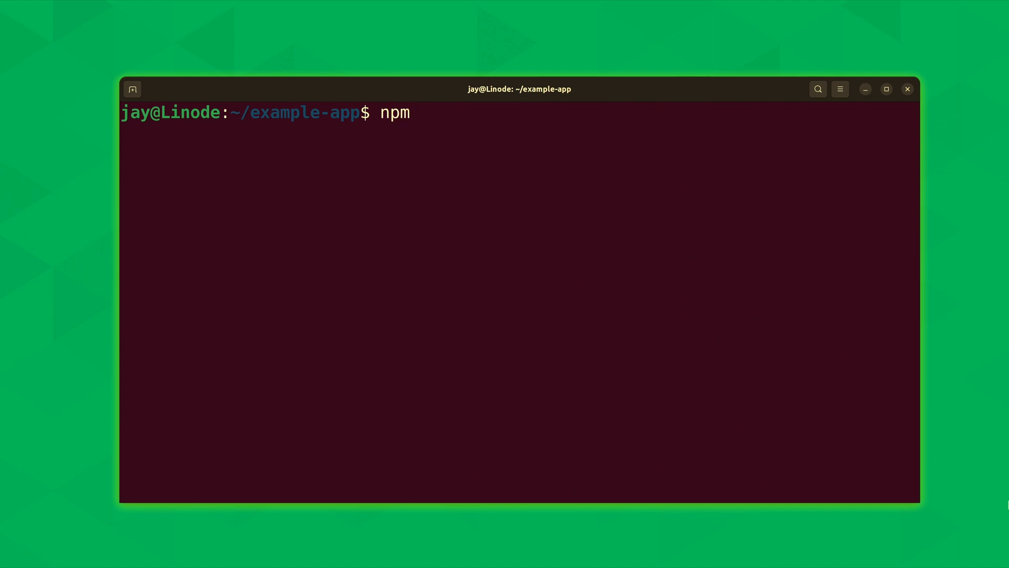
type("install")
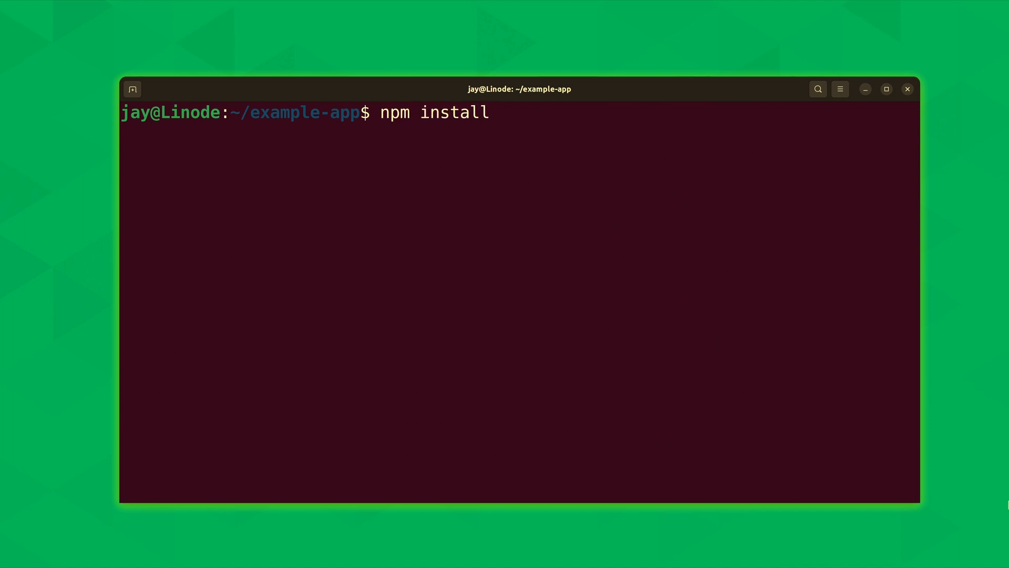
type("express")
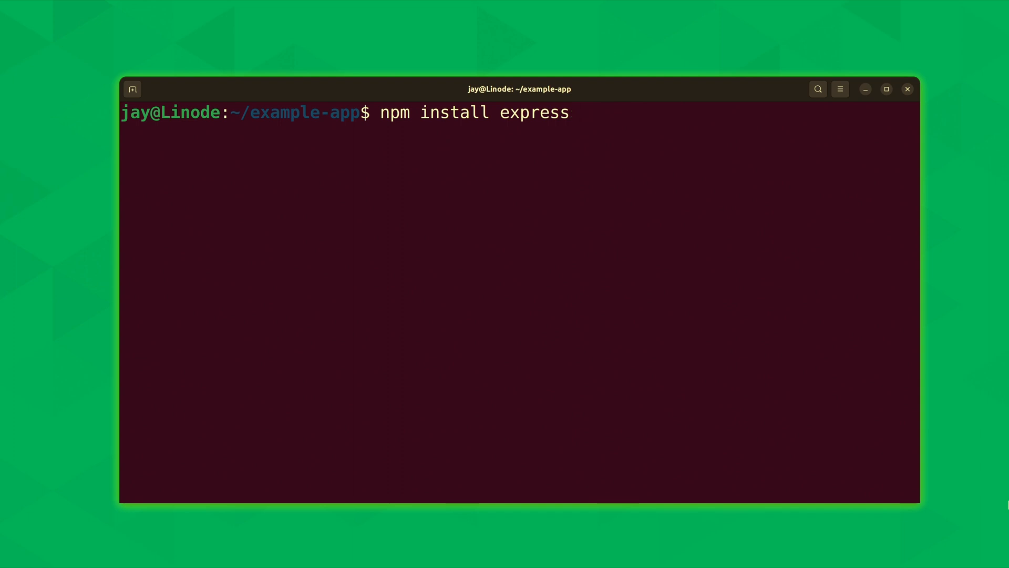
type("@")
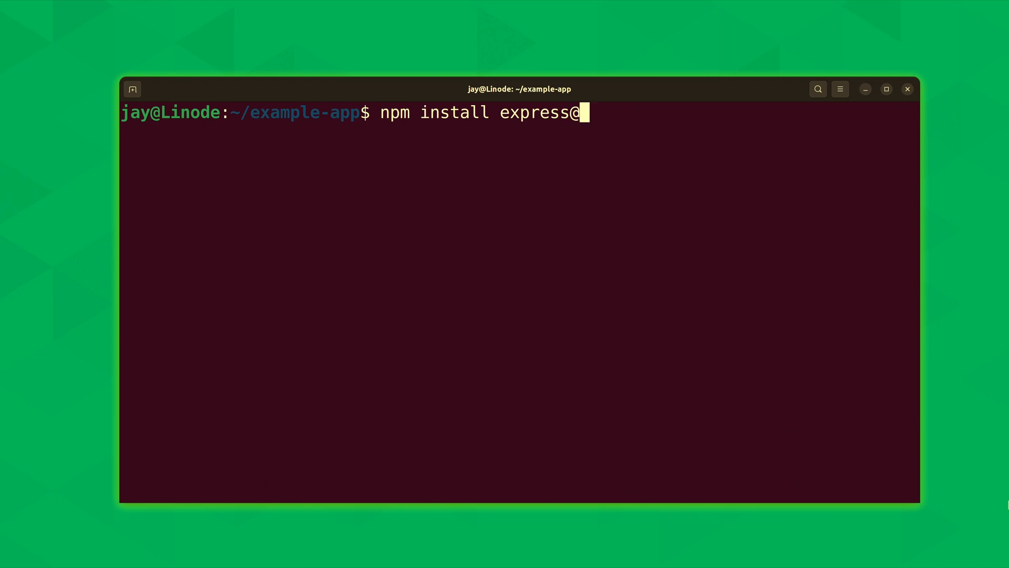
type("4.17")
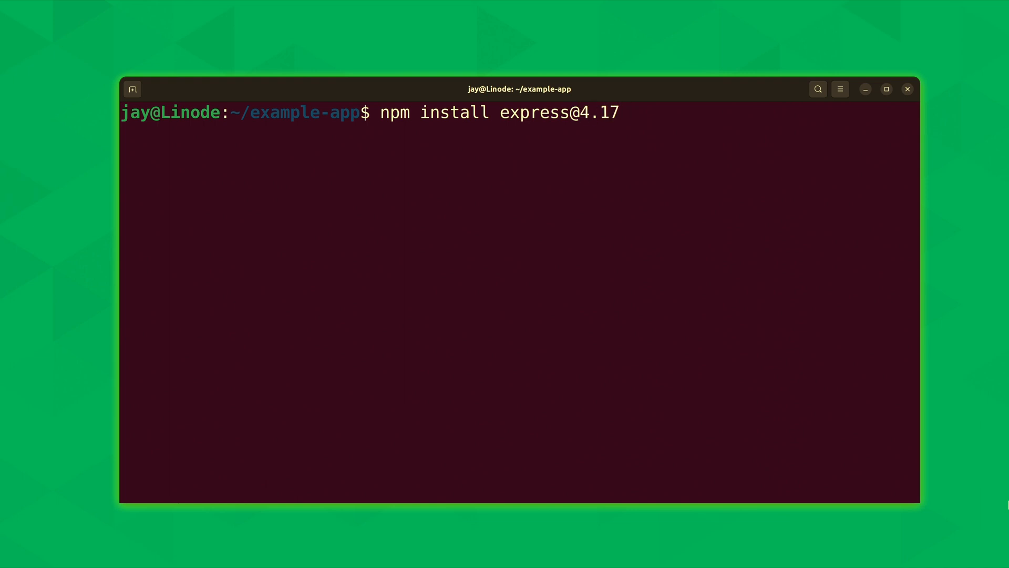
type(".1")
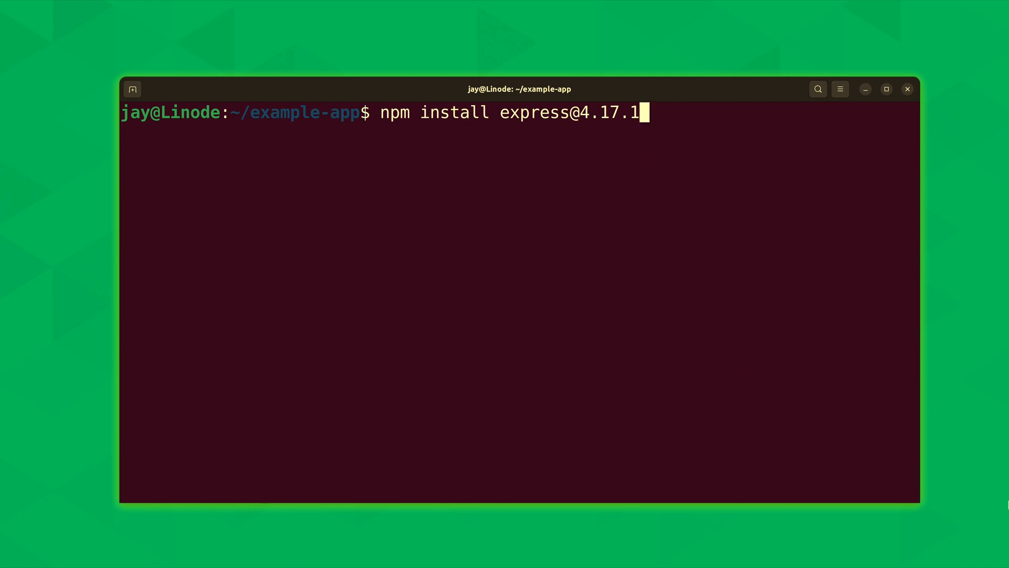
key("BackSpace")
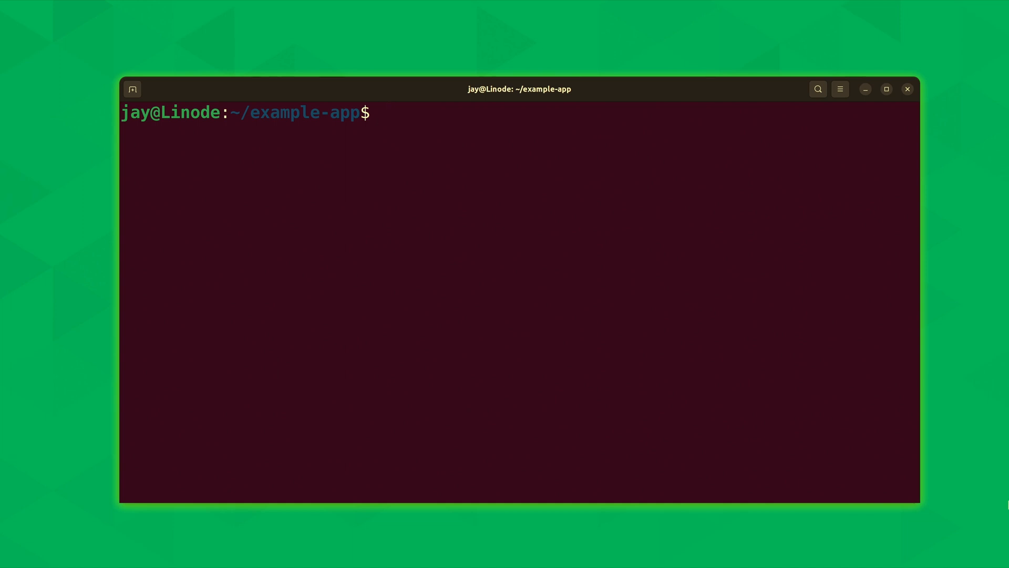
type("cat package.json")
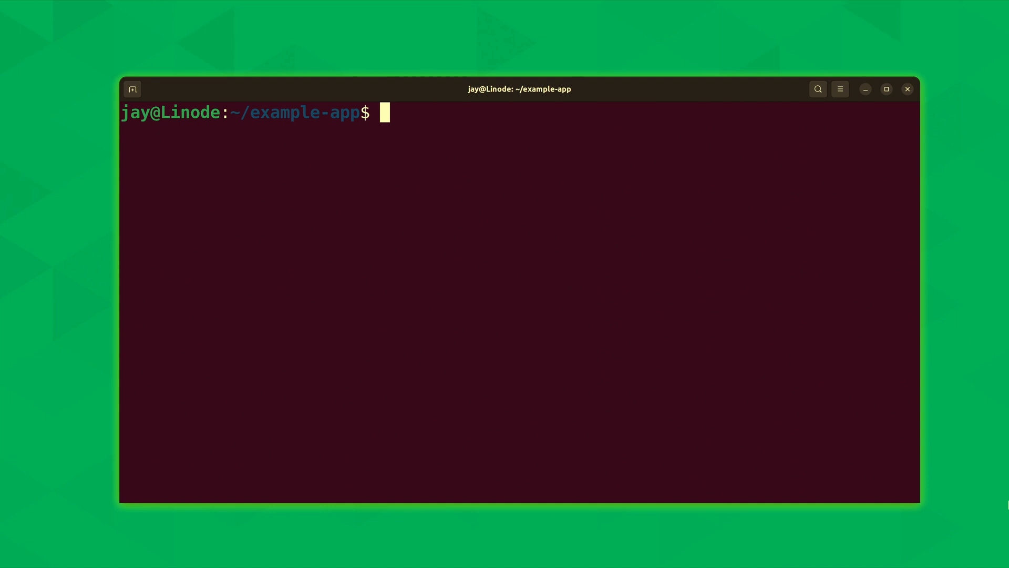
Recall the npm install express command and delete the word install
type("npm install")
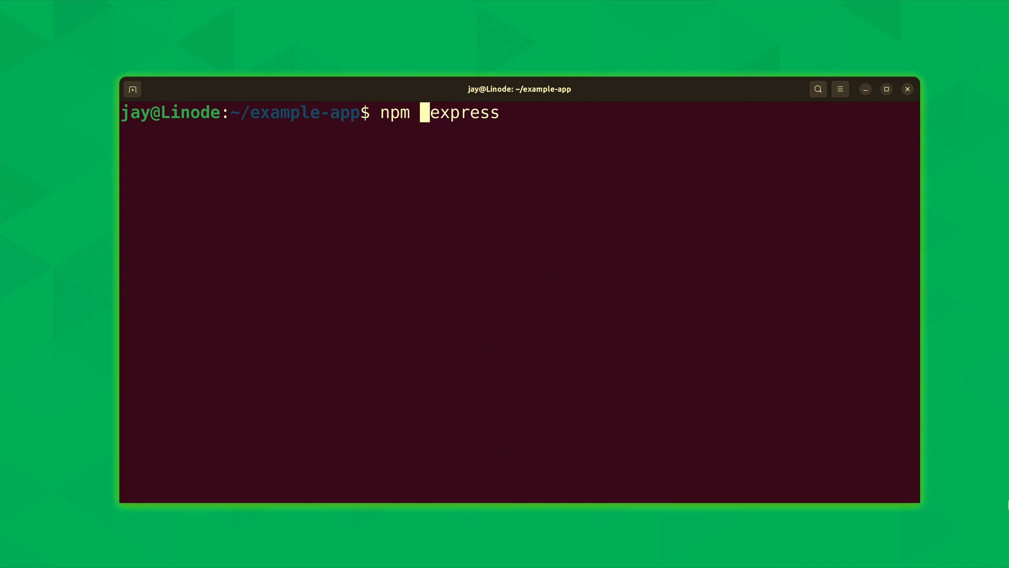
Run npm uninstall express, then view package.json and clear the screen
type("uninstall")
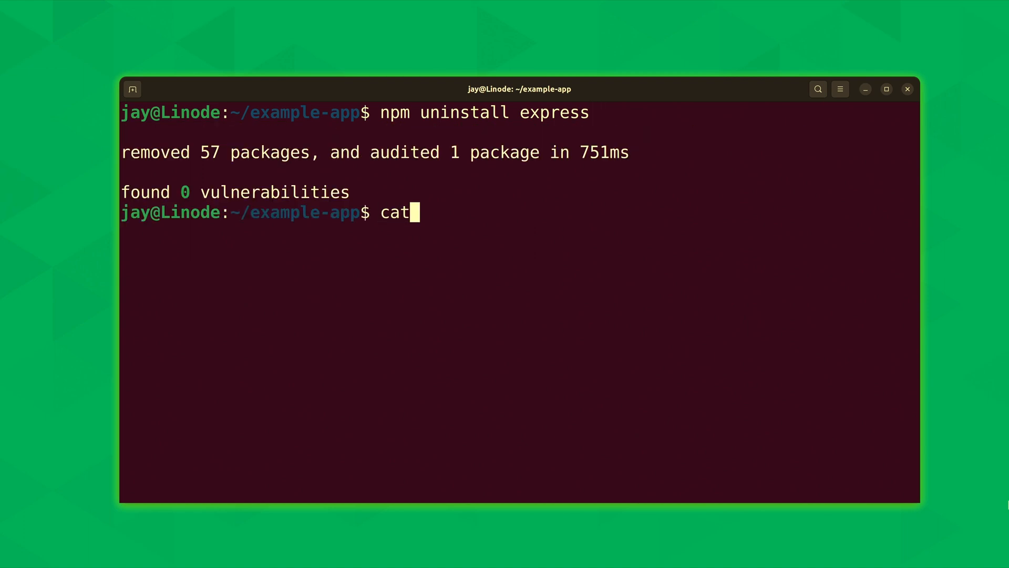
type("package.json")
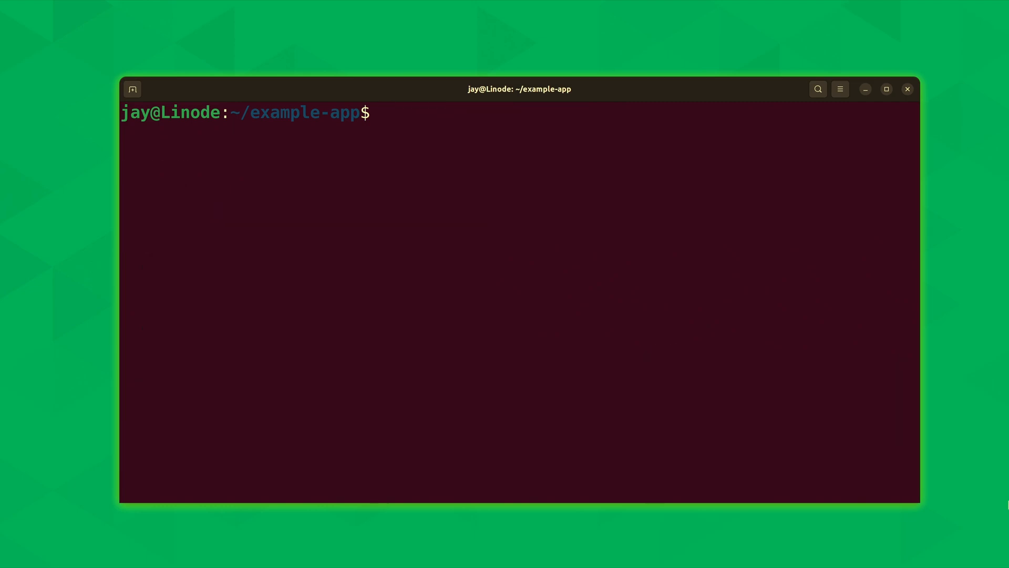
Enter npm update at the example-app prompt
type("npm")
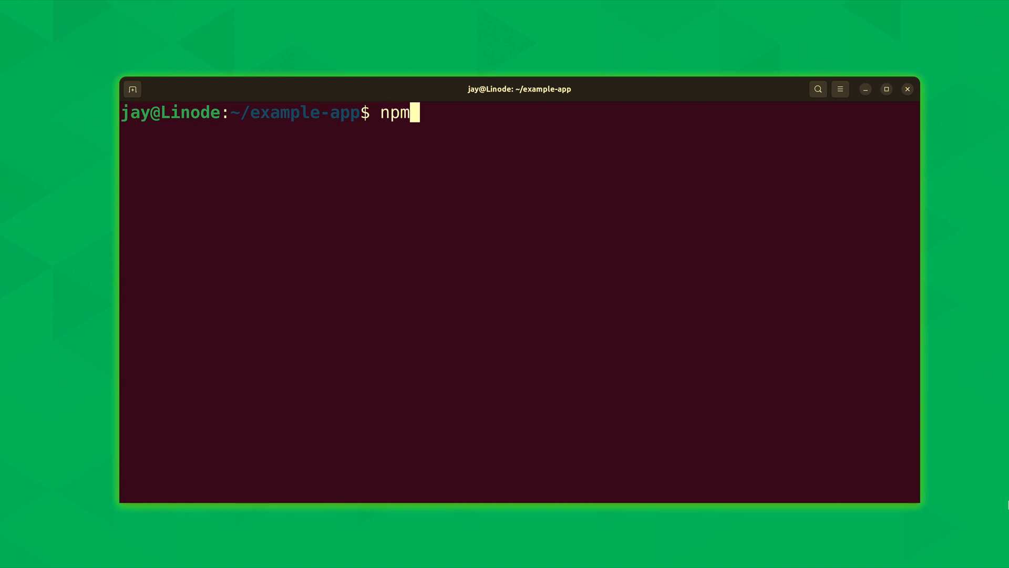
type("update")
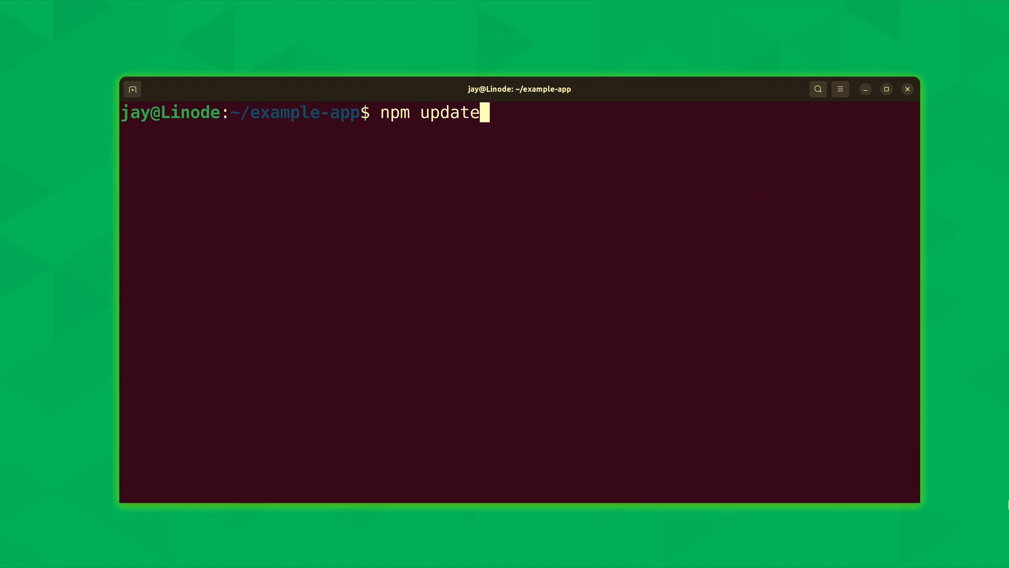